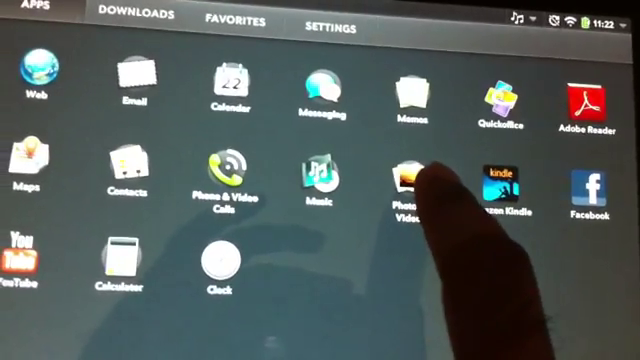
Launch Photos & Videos from the Apps launcher to browse the library
{"action": "left_click", "coordinate": [409, 180]}
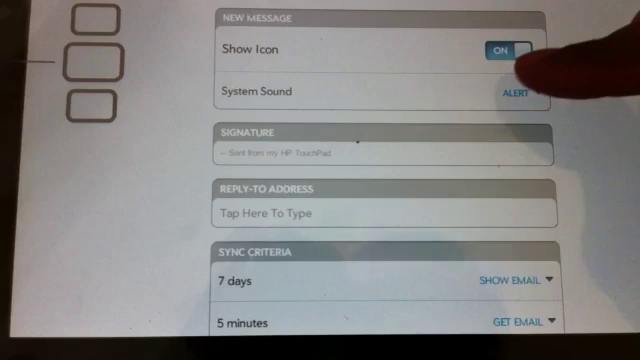
Show Email account preferences: new-message icon, alert sound, seven-day sync every five minutes
{"action": "left_click", "coordinate": [518, 93]}
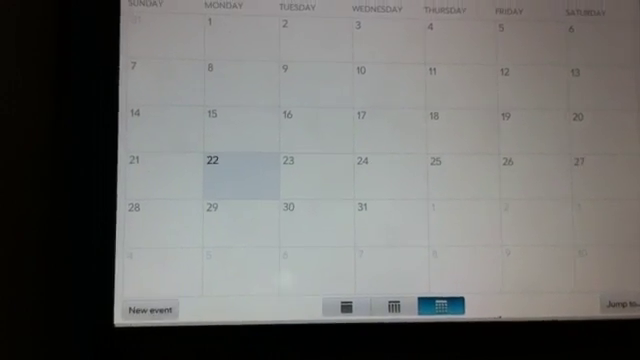
{"action": "left_click", "coordinate": [151, 309]}
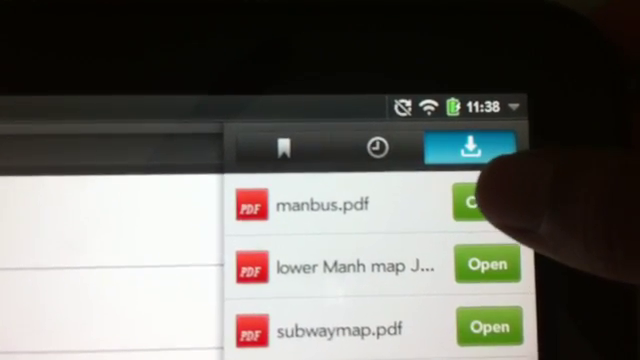
Open the downloaded manbus.pdf in Adobe Reader from the browser's Downloads panel
{"action": "left_click", "coordinate": [475, 200]}
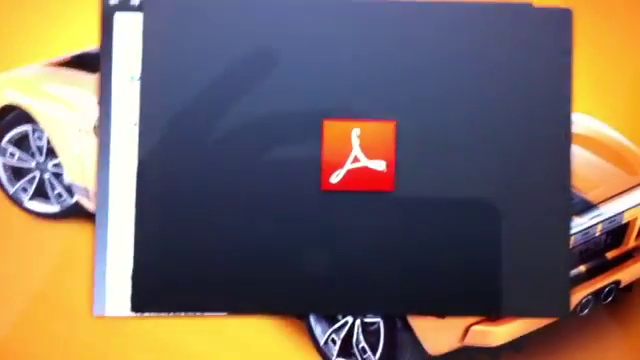